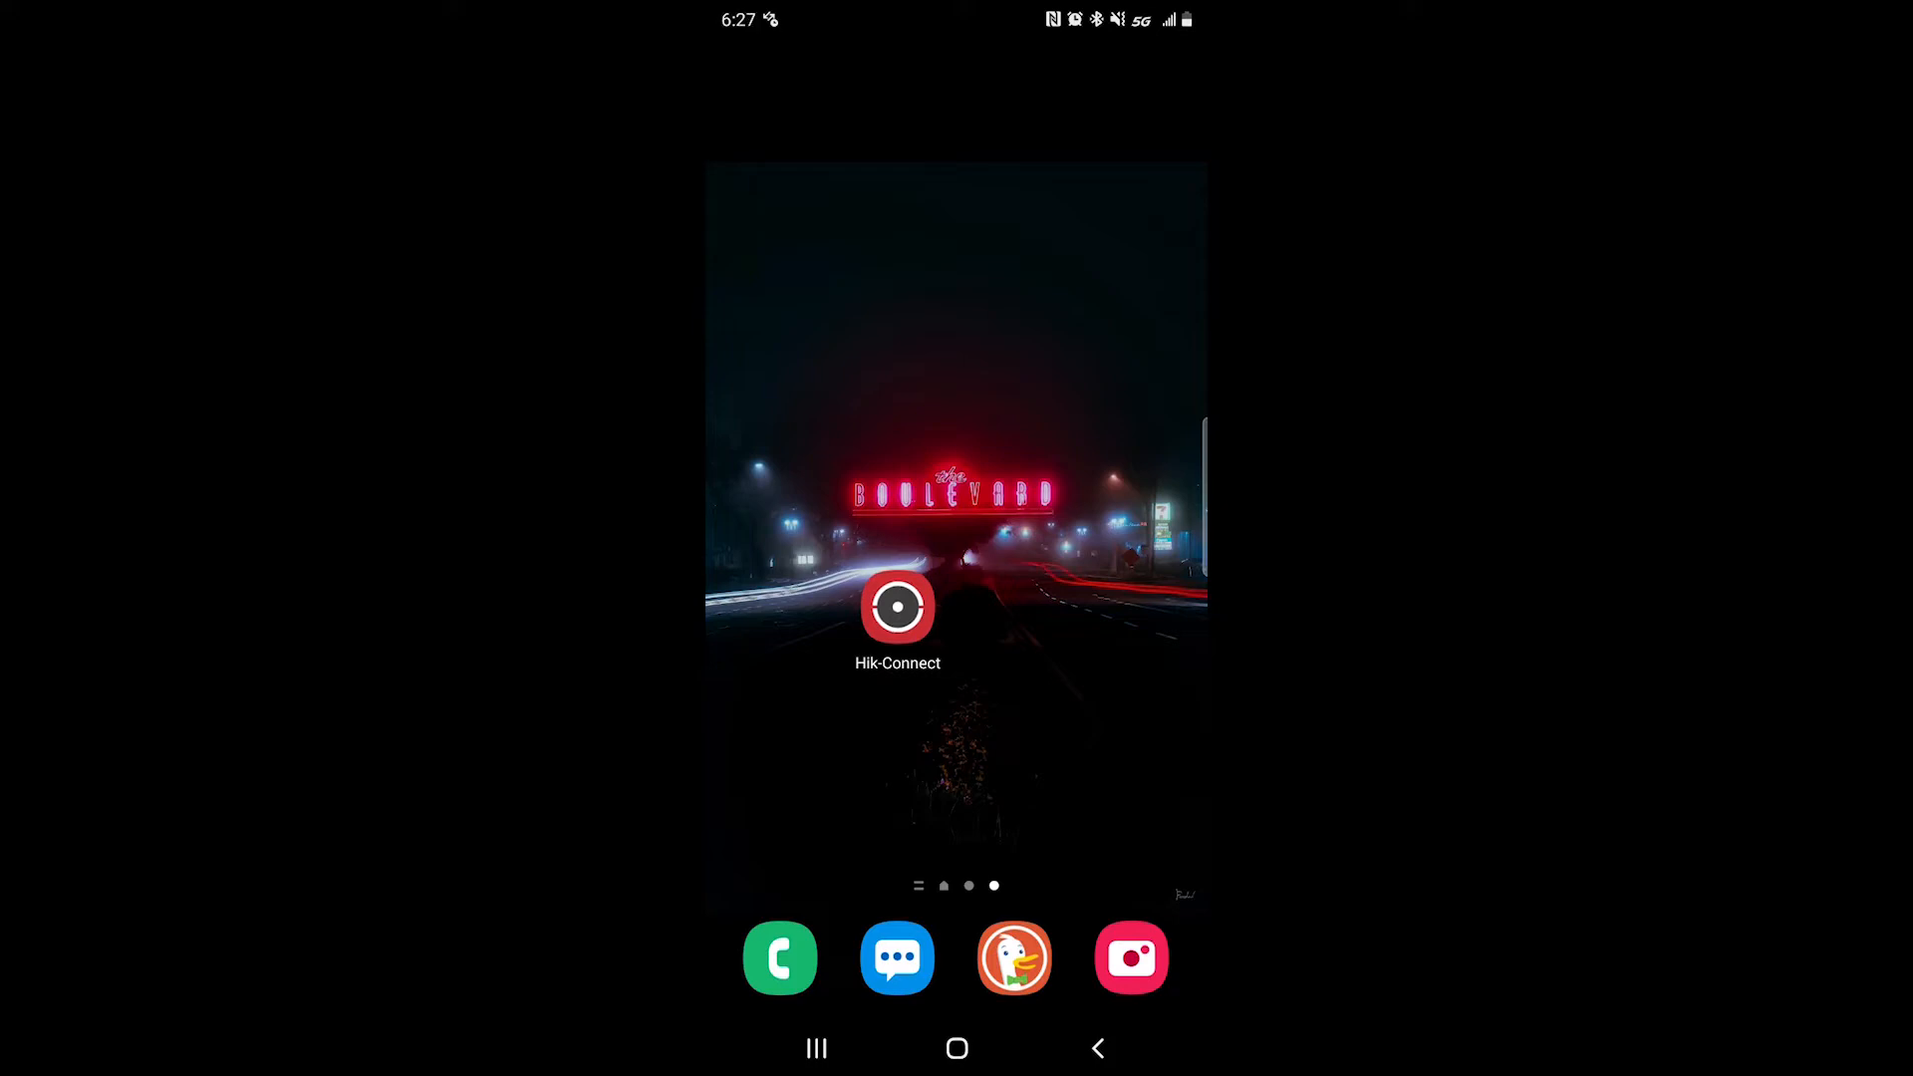
Step: Launch the Hik-Connect app from the Android home screen
{"action": "left_click", "coordinate": [897, 607]}
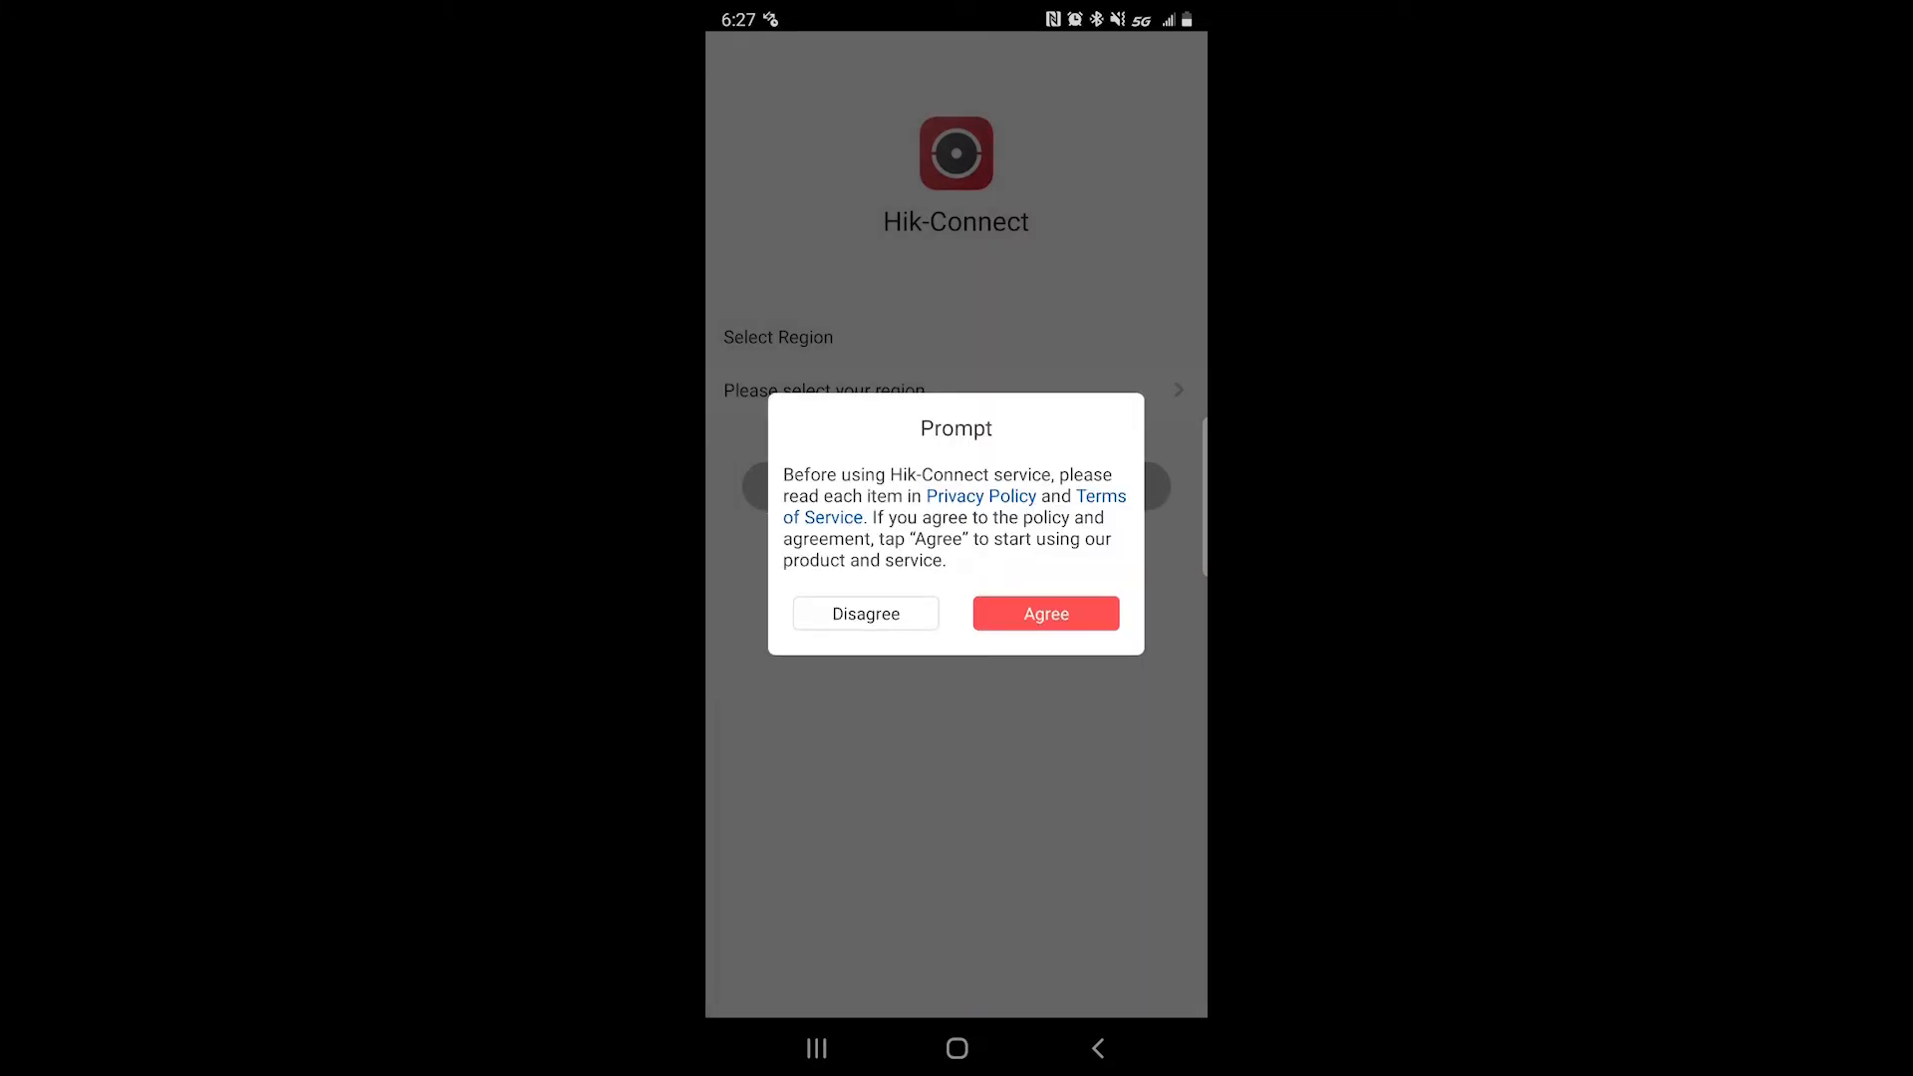
Step: Agree to the privacy policy and terms, then choose USA as the region
{"action": "left_click", "coordinate": [1045, 613]}
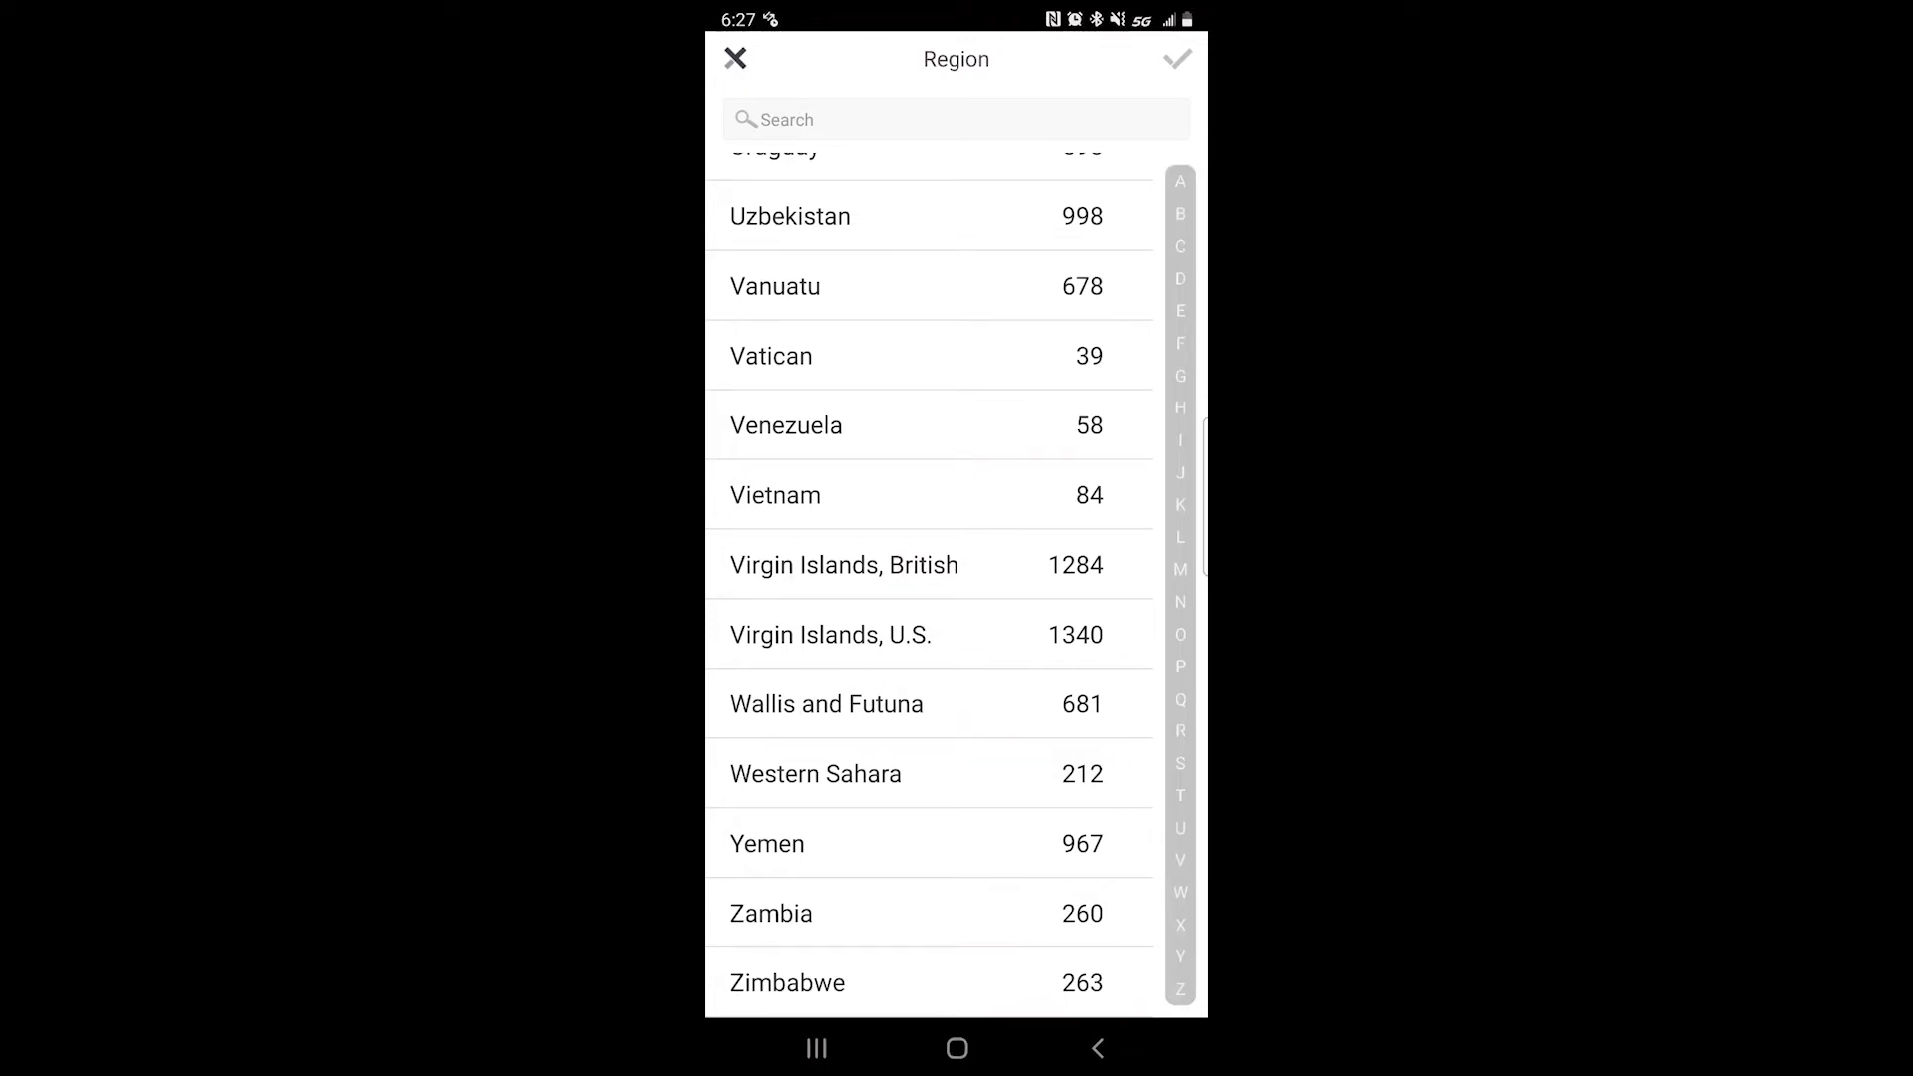
{"action": "left_click", "coordinate": [734, 58]}
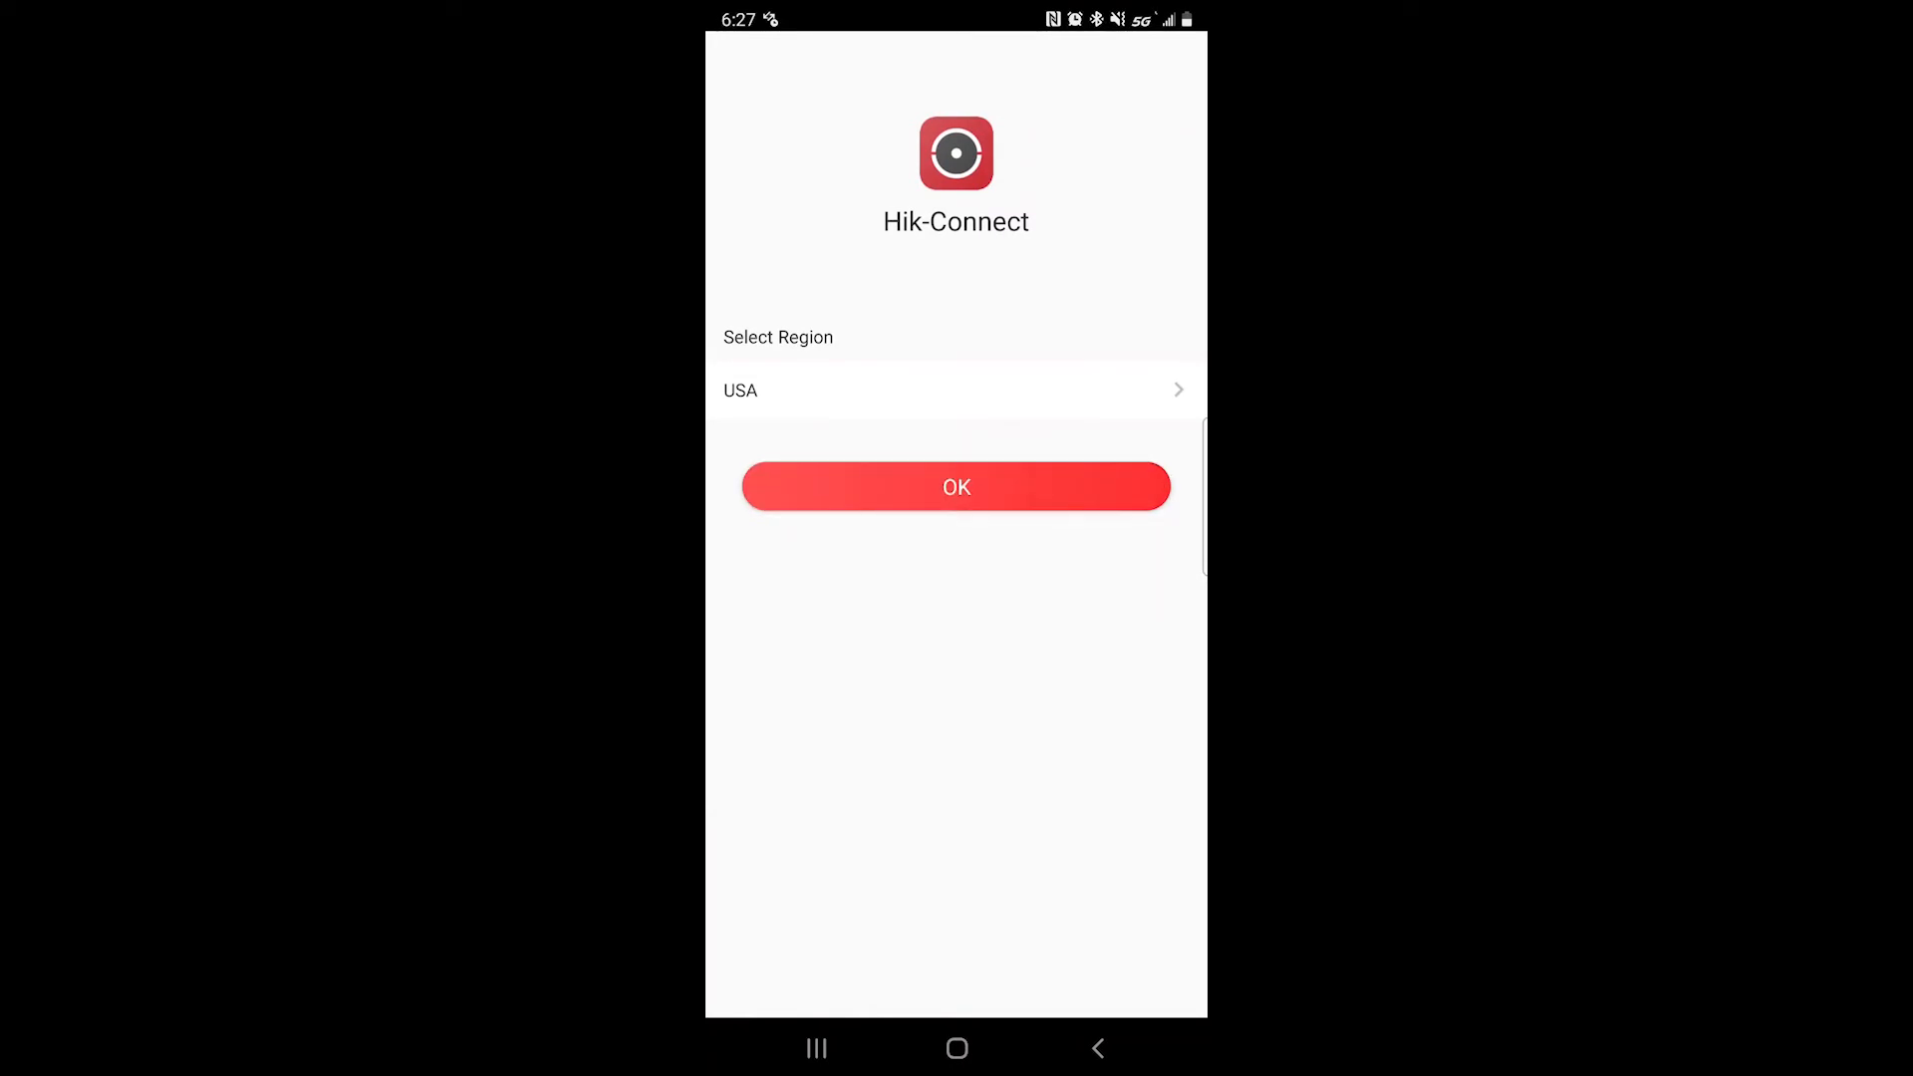
Step: Confirm the USA region and log in with the demo account name and password
{"action": "left_click", "coordinate": [956, 485]}
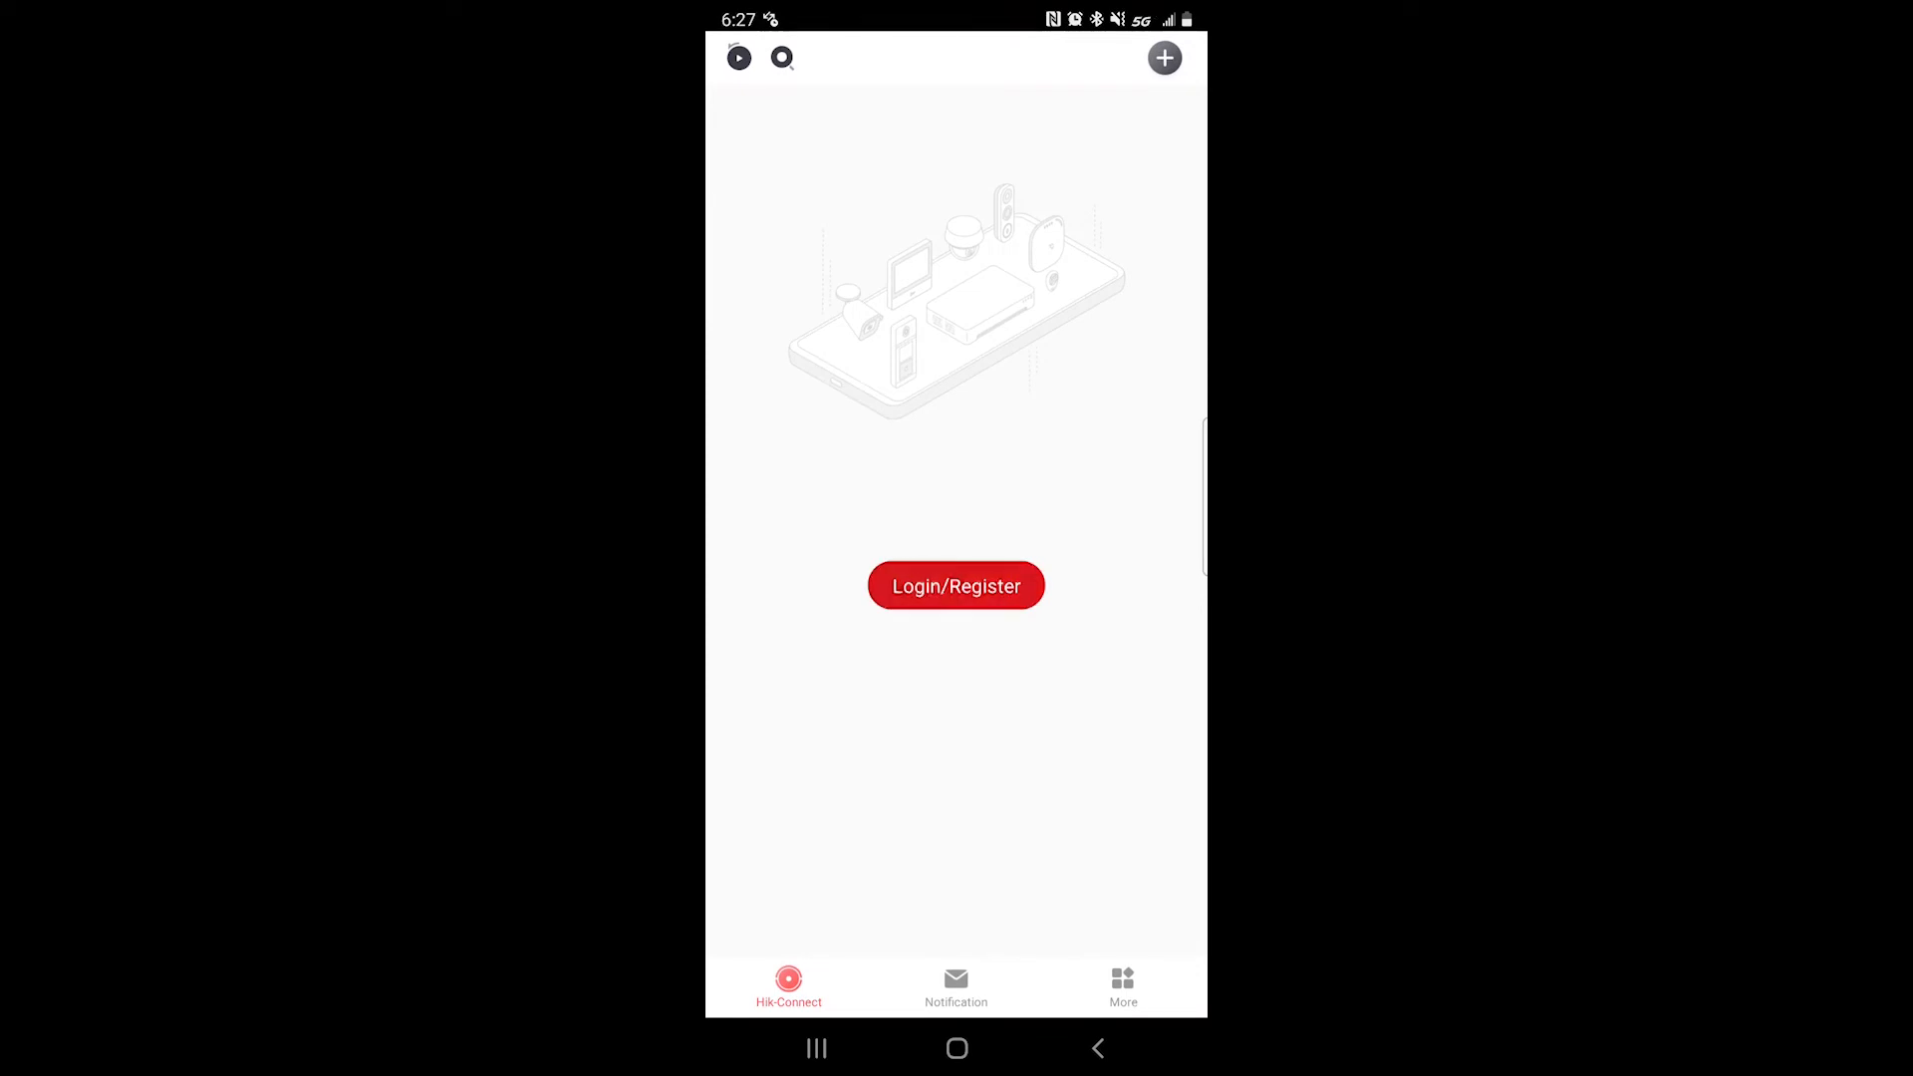
{"action": "left_click", "coordinate": [956, 586]}
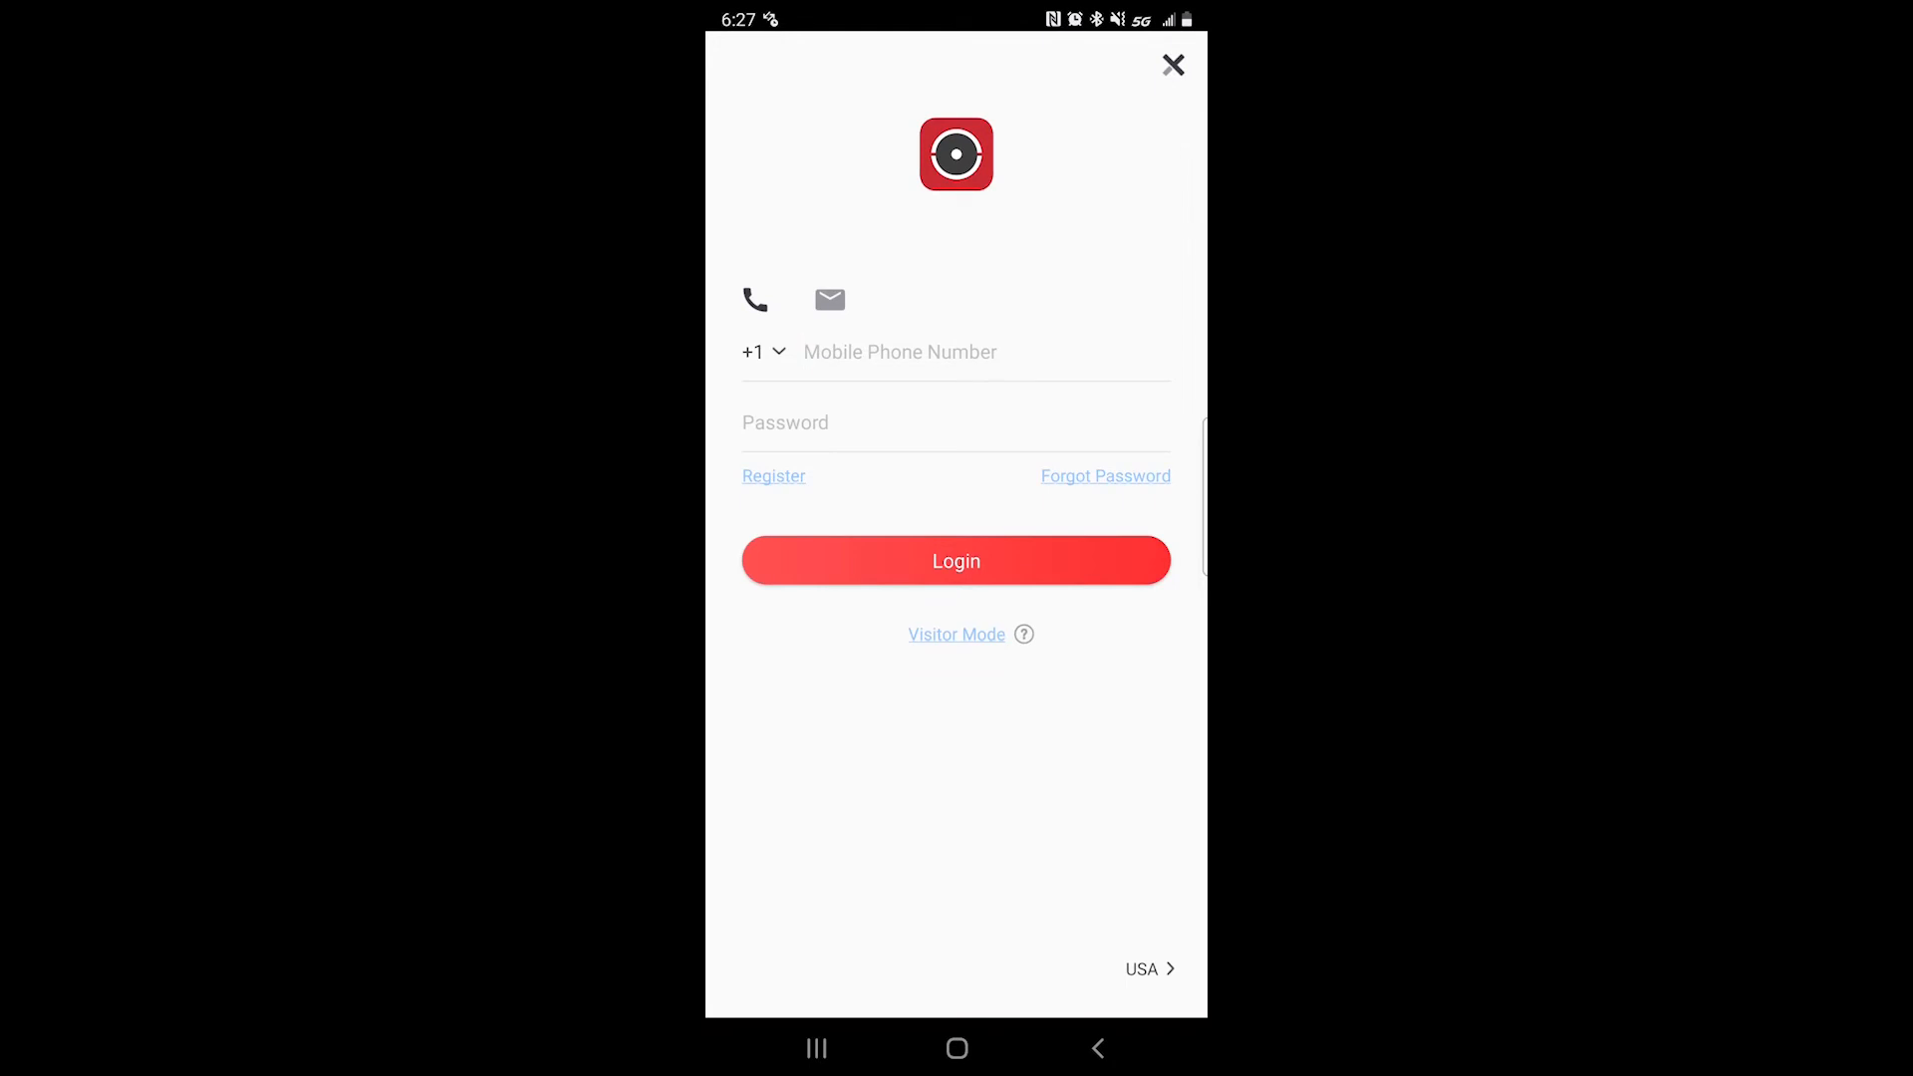
{"action": "left_click", "coordinate": [830, 300]}
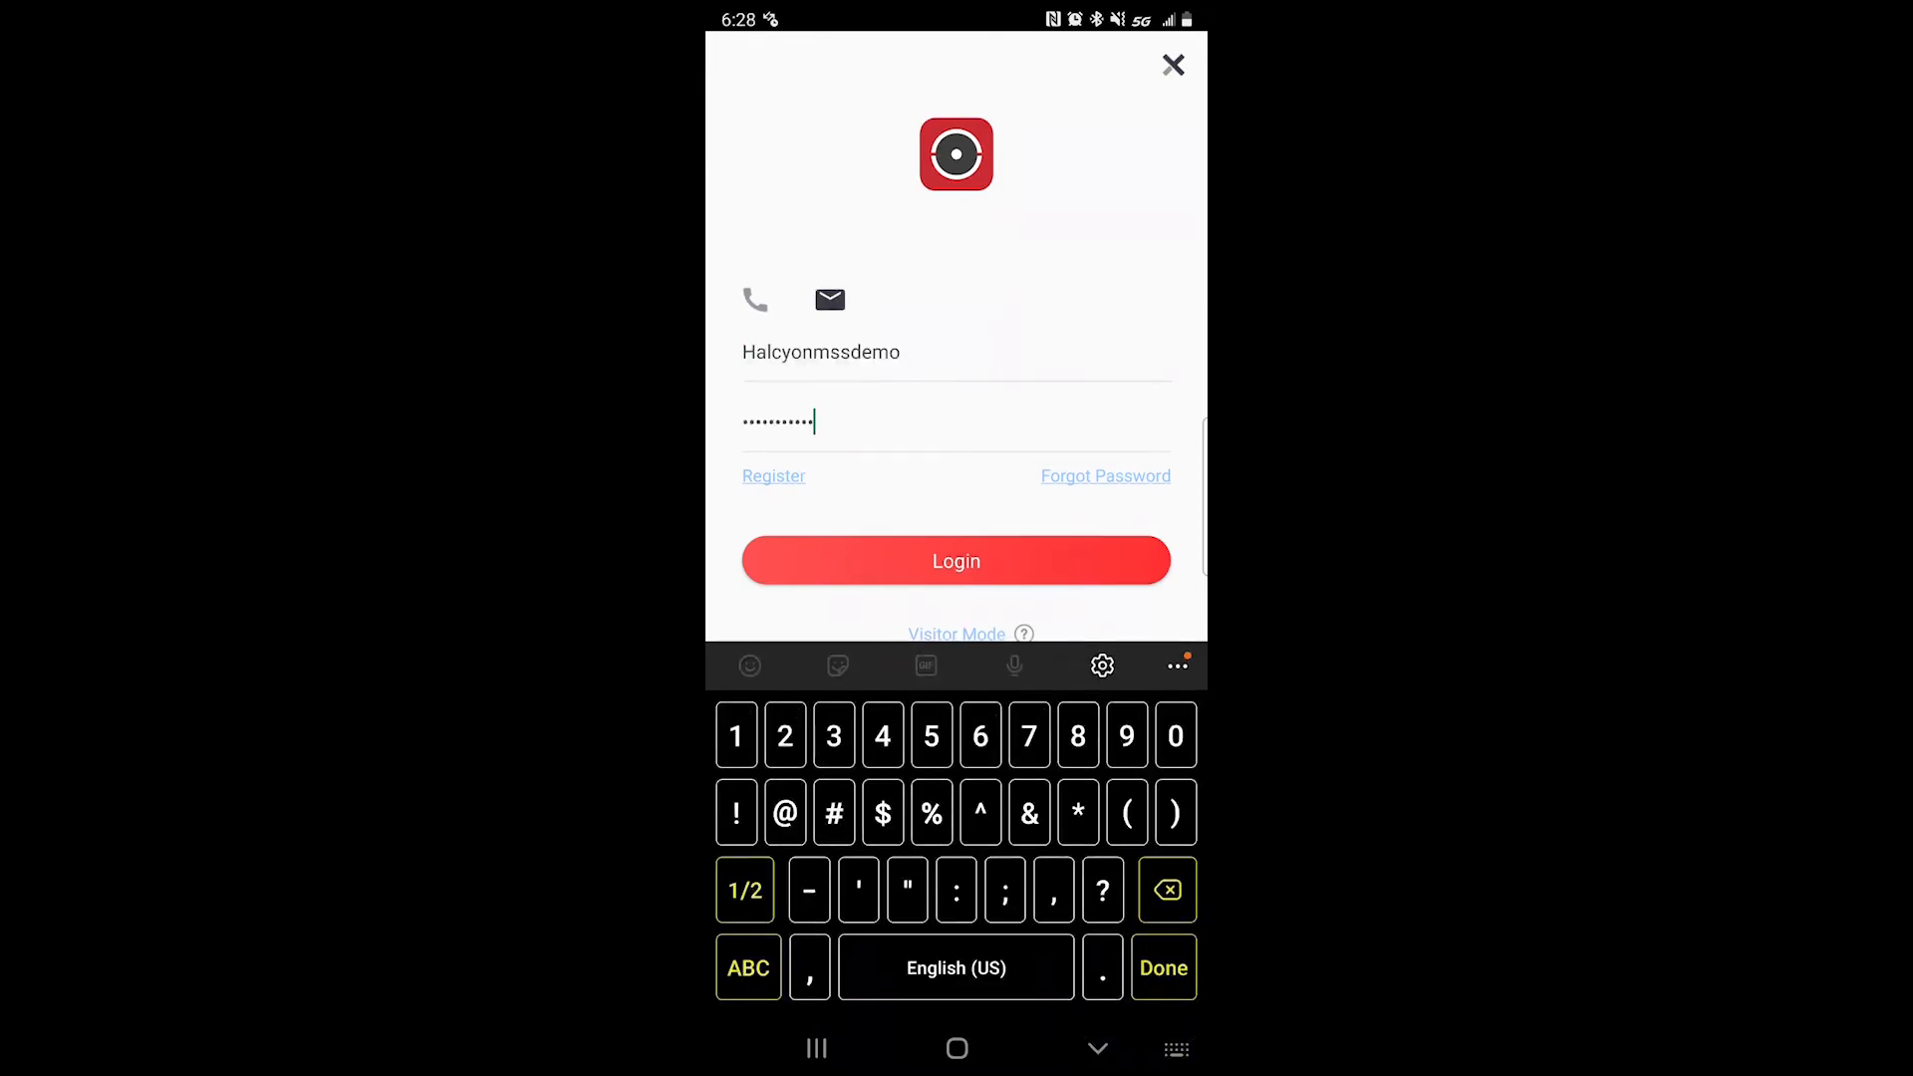
{"action": "left_click", "coordinate": [955, 560]}
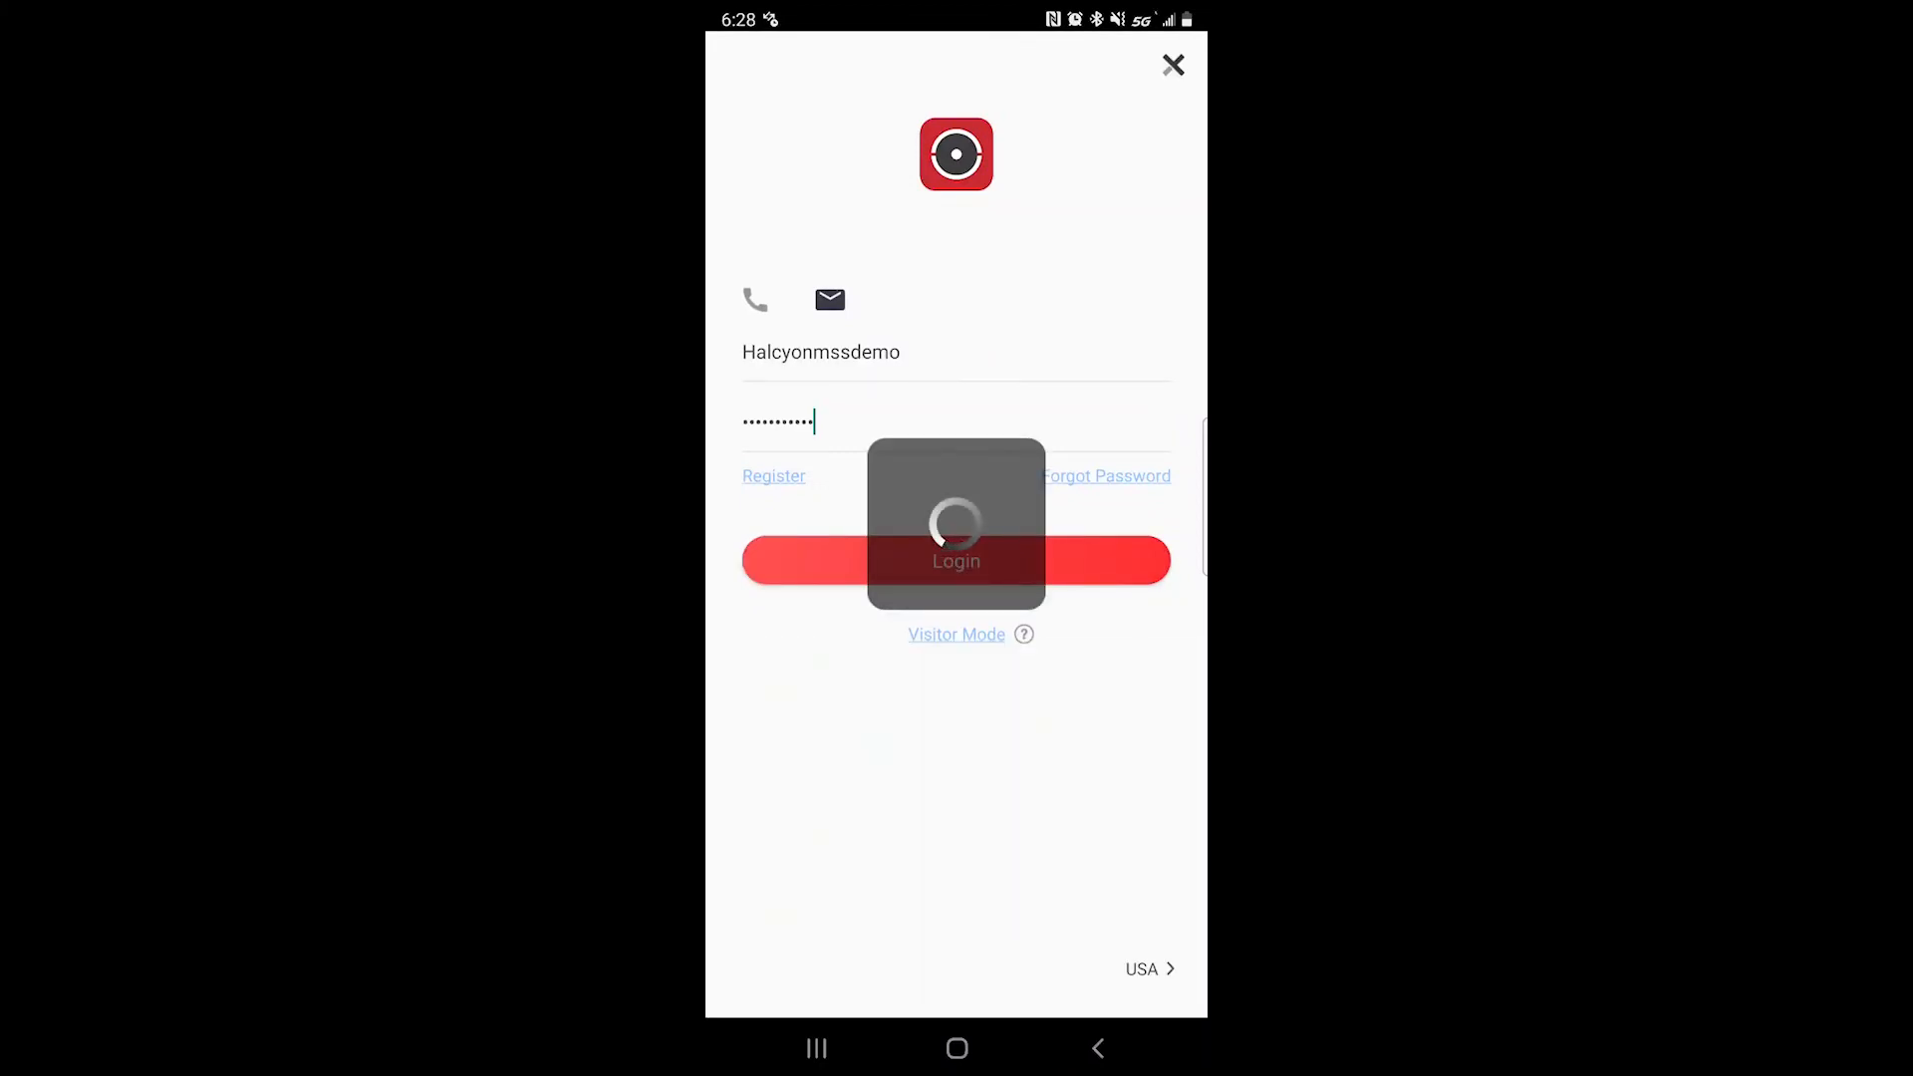
Step: Decline fingerprint authentication to reach My Device showing Office Accusense Demo
{"action": "left_click", "coordinate": [955, 560]}
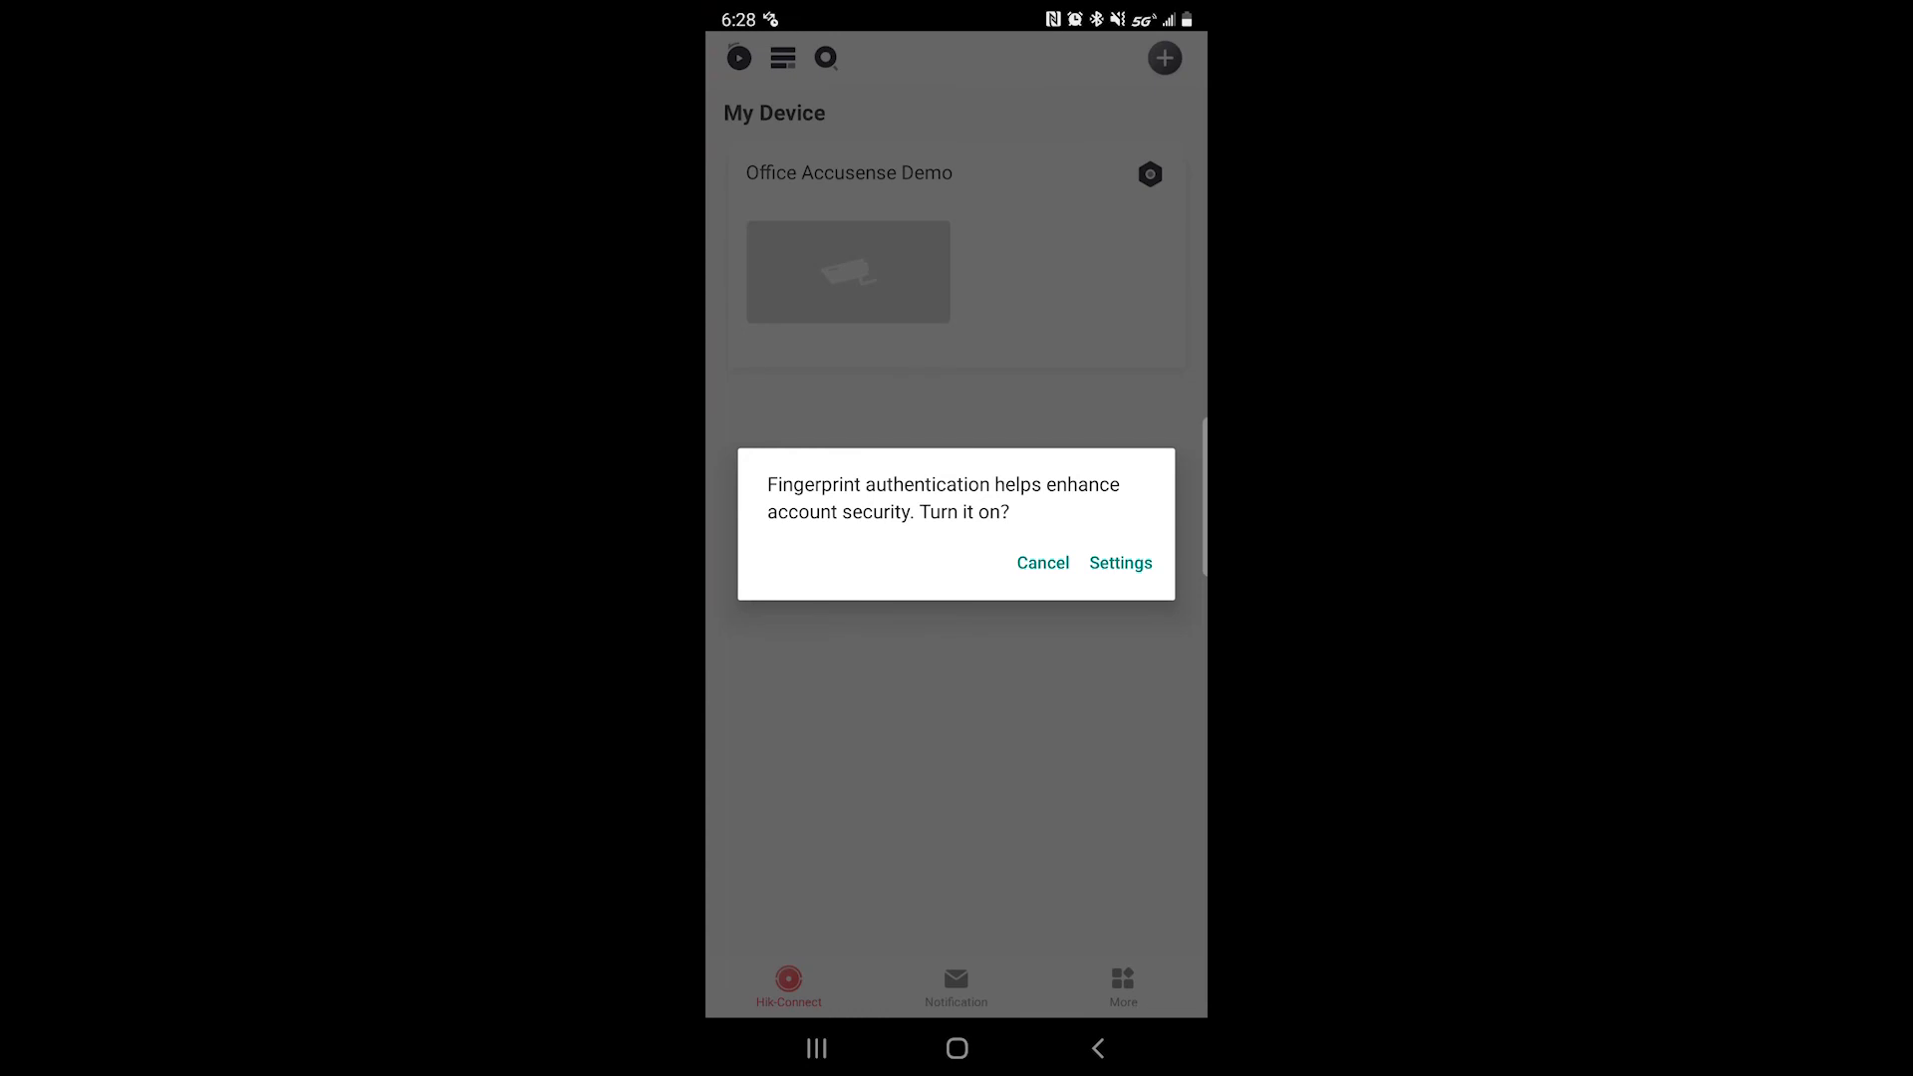
{"action": "left_click", "coordinate": [1042, 562]}
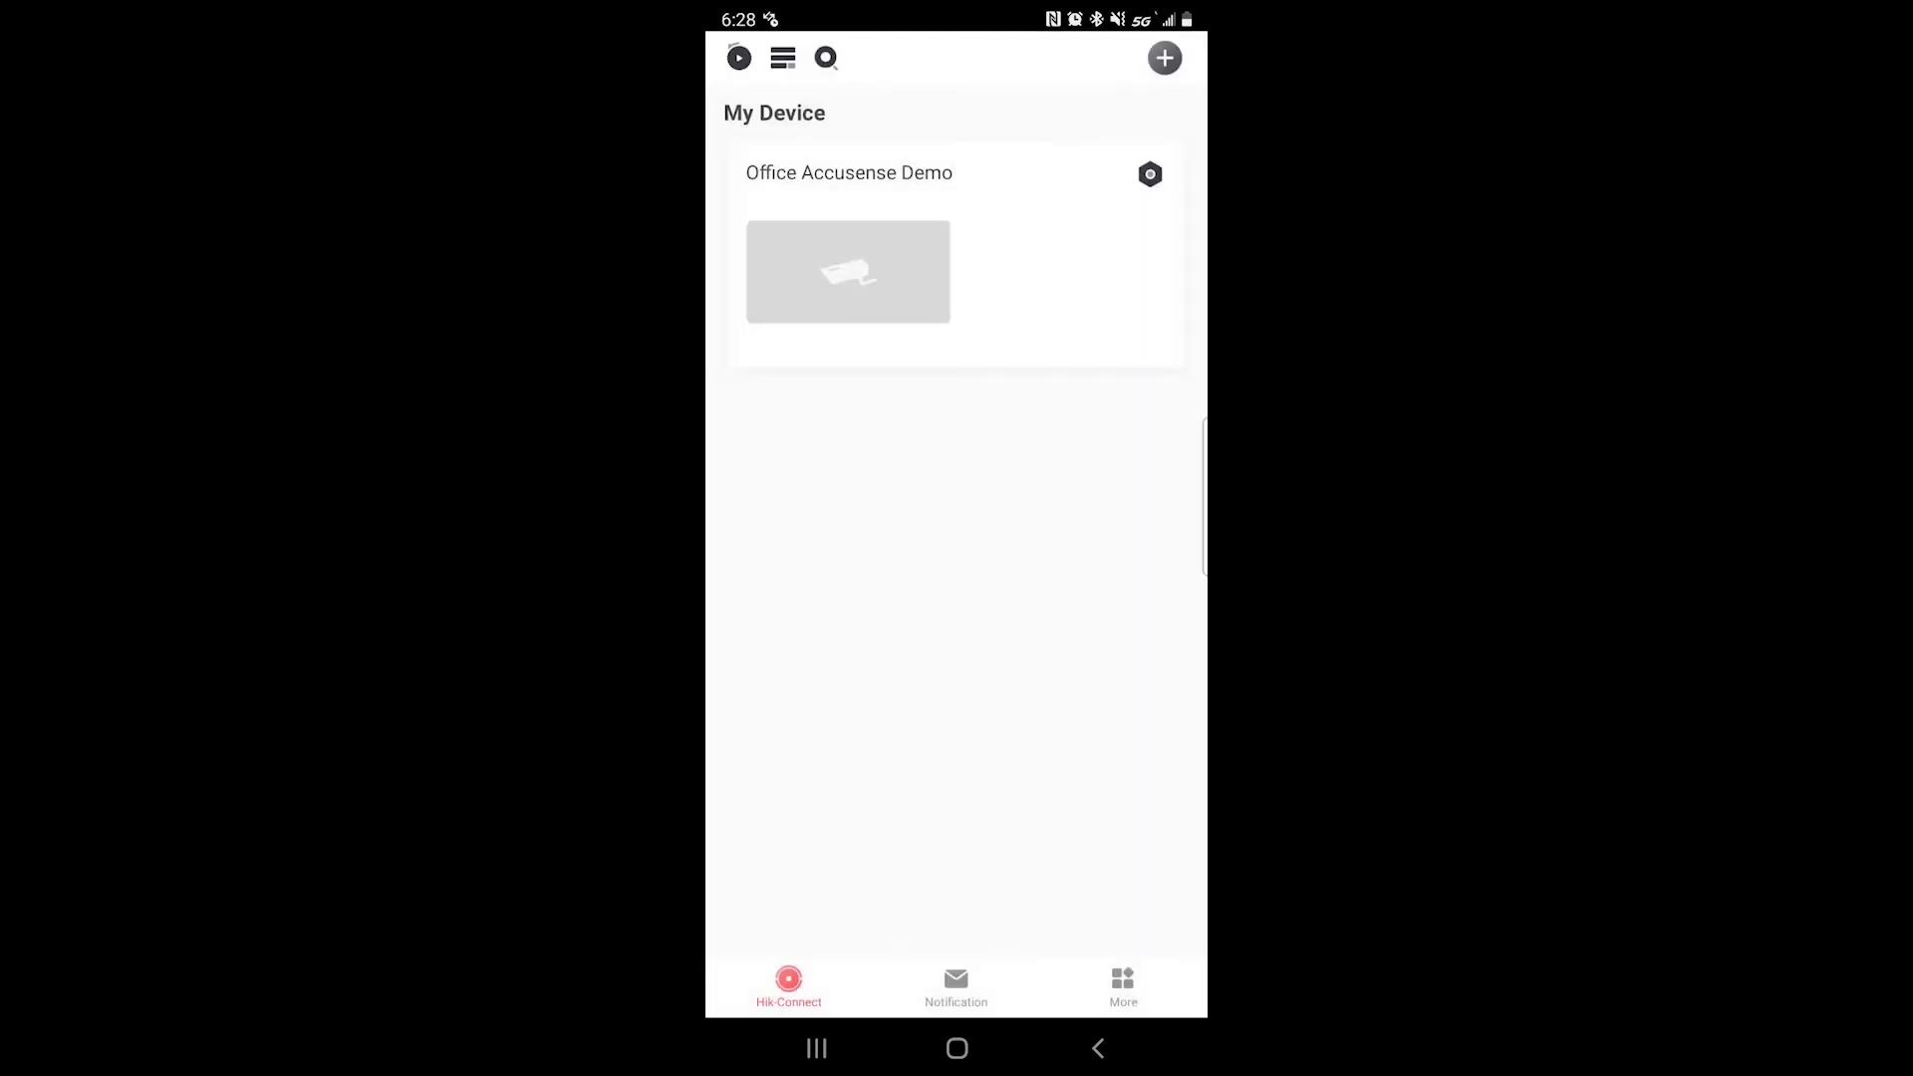